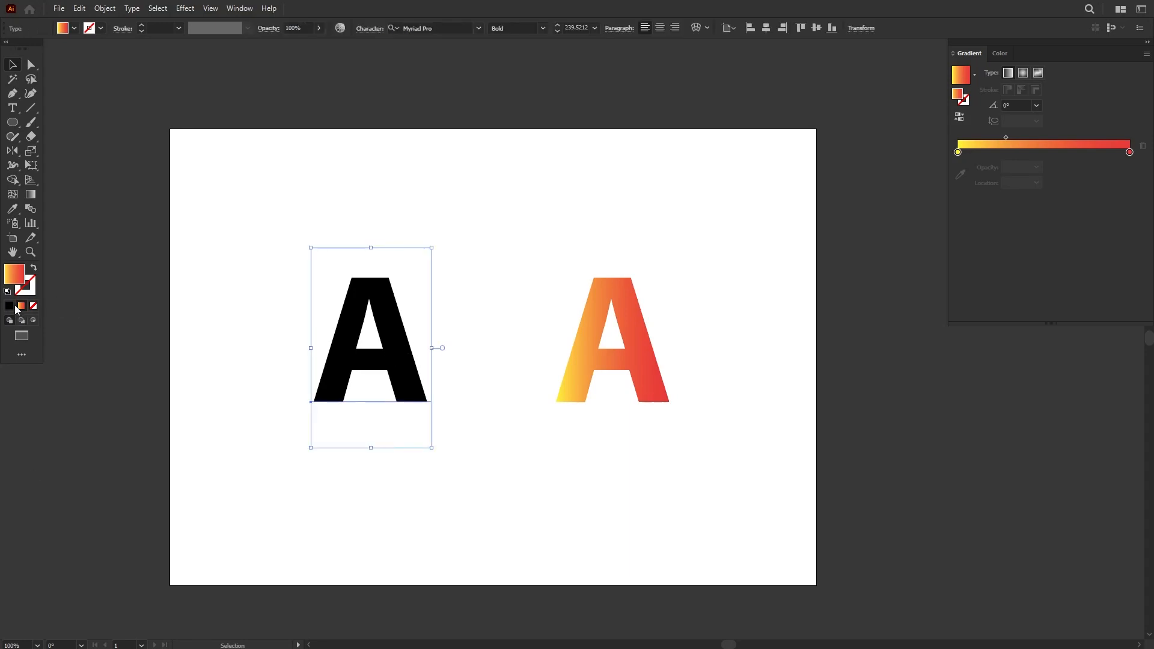
{"action": "mouse_move", "coordinate": [20, 308]}
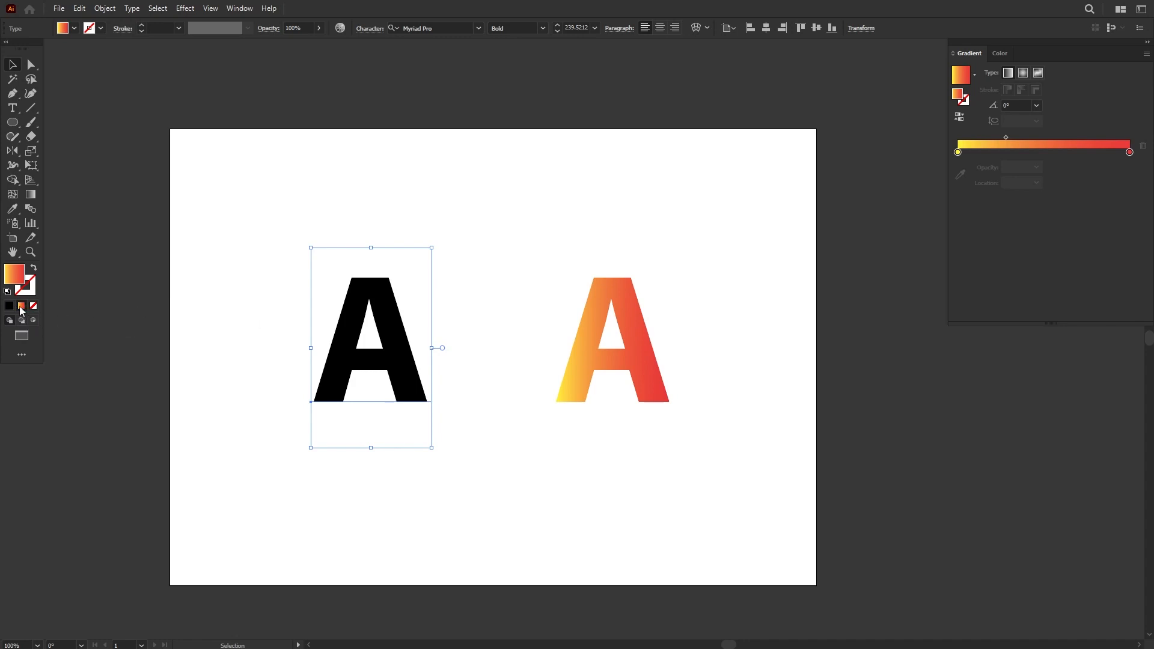
{"action": "mouse_move", "coordinate": [416, 362]}
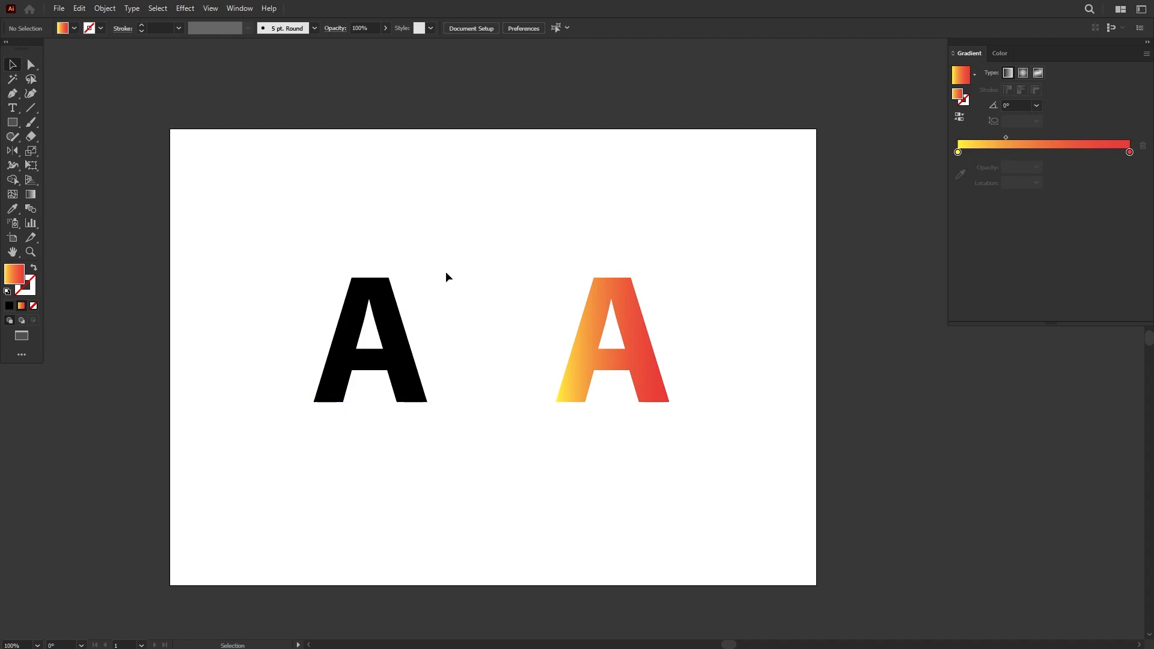
- Convert the black A to outlines and give it the yellow-to-red gradient fill
{"action": "left_click", "coordinate": [370, 347]}
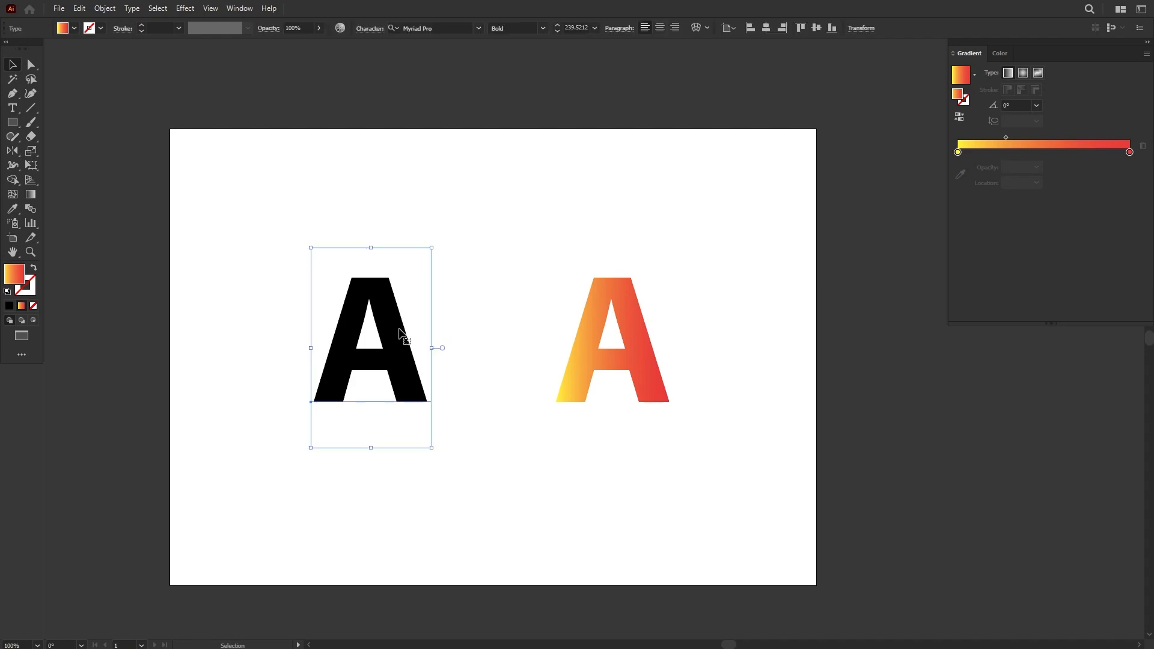
{"action": "mouse_move", "coordinate": [463, 188]}
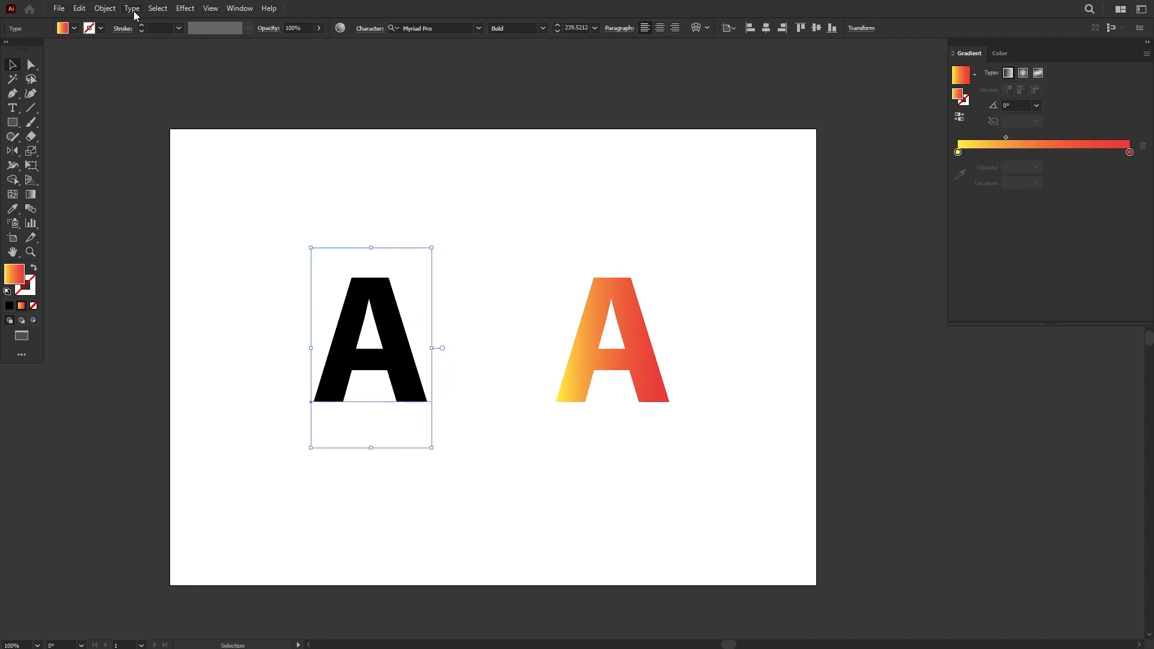
{"action": "left_click", "coordinate": [132, 8]}
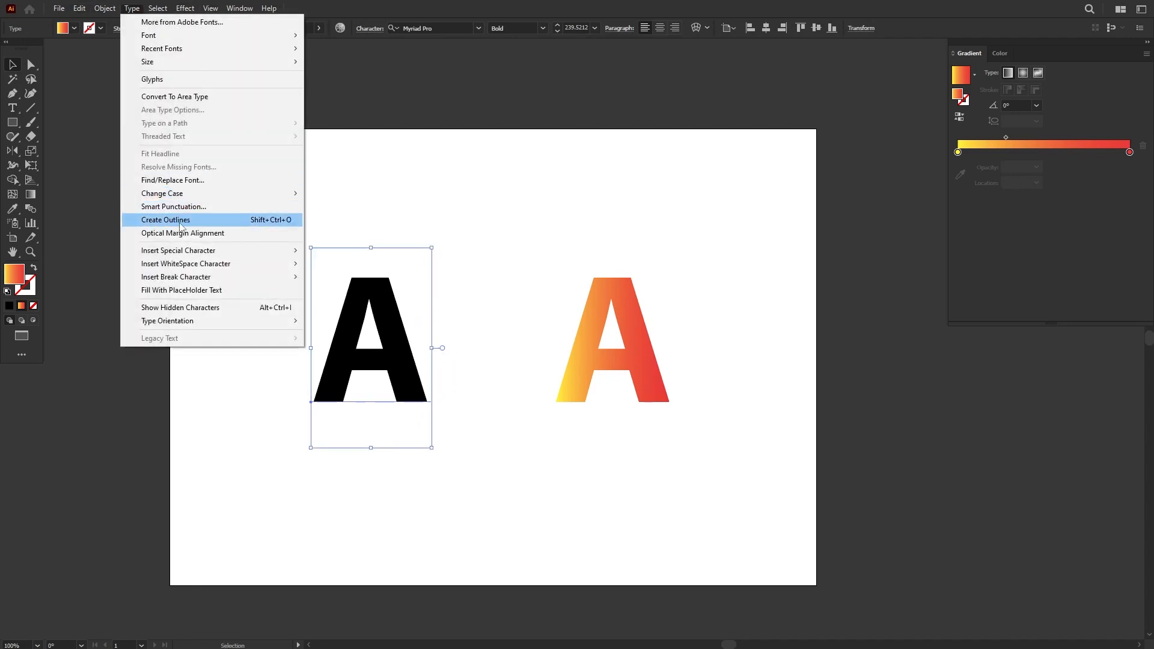
{"action": "left_click", "coordinate": [165, 219]}
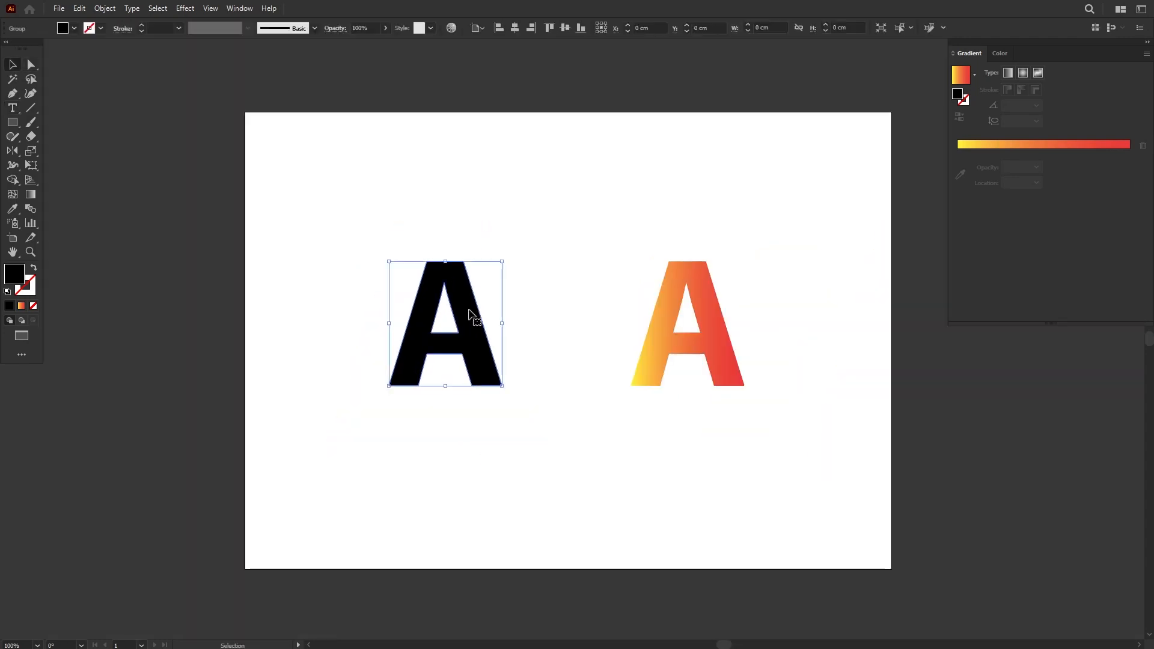
{"action": "left_click", "coordinate": [445, 324]}
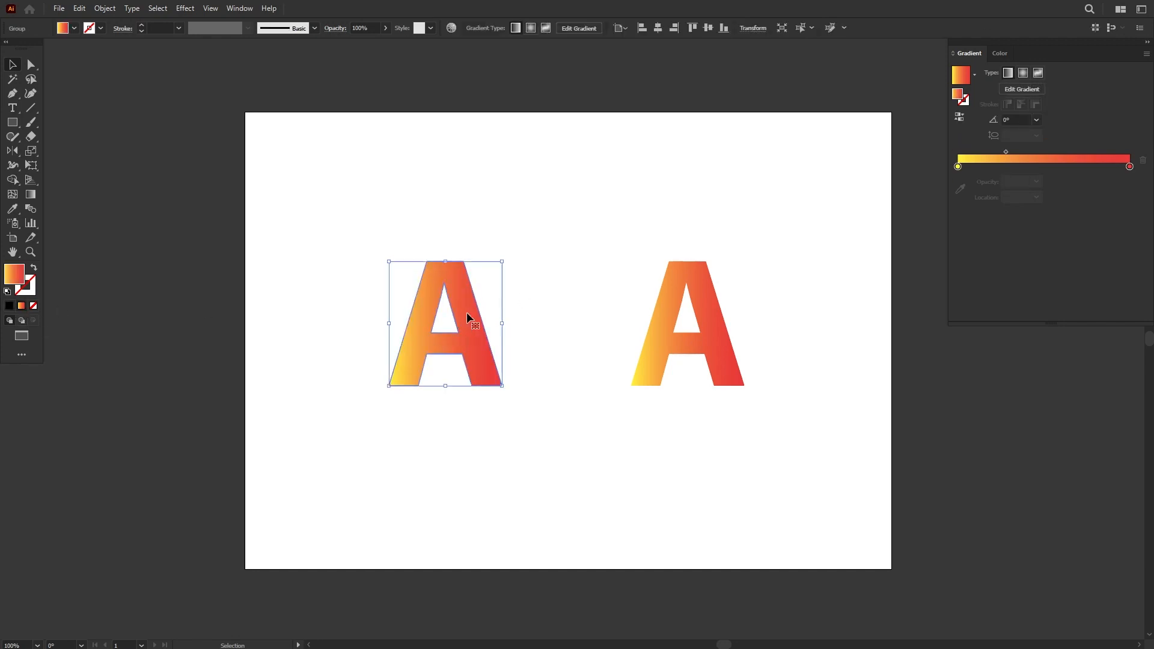
{"action": "left_click", "coordinate": [541, 297]}
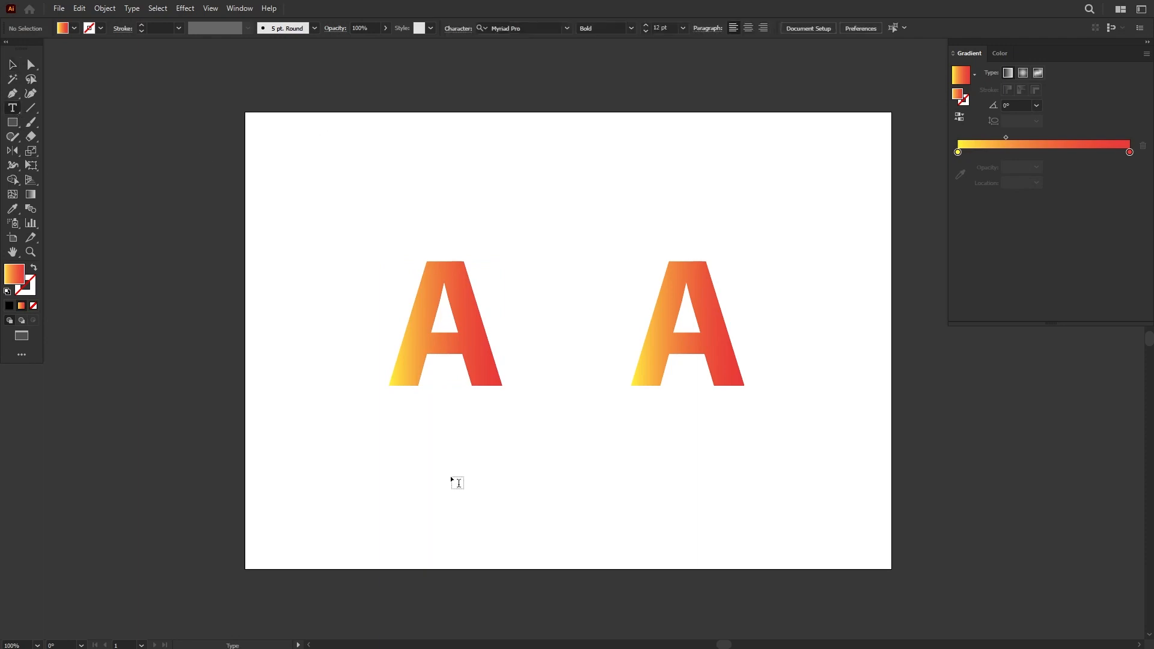
- Type the word 'ABC' below the two A's and select it
{"action": "type", "text": "ABC"}
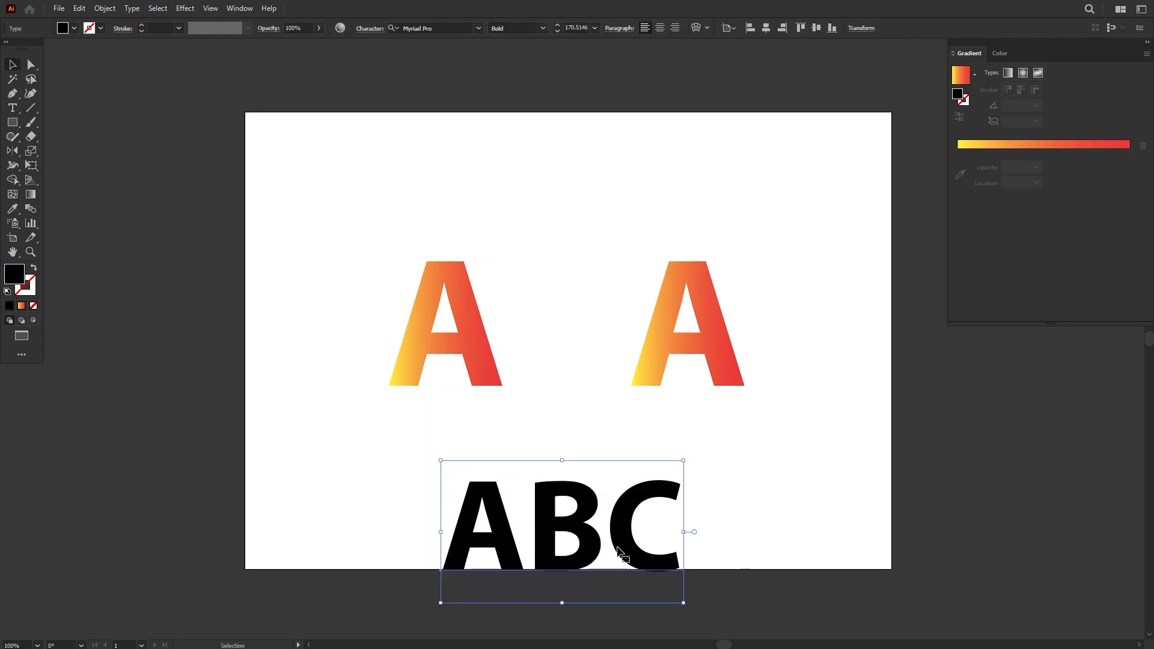
{"action": "left_click", "coordinate": [131, 7]}
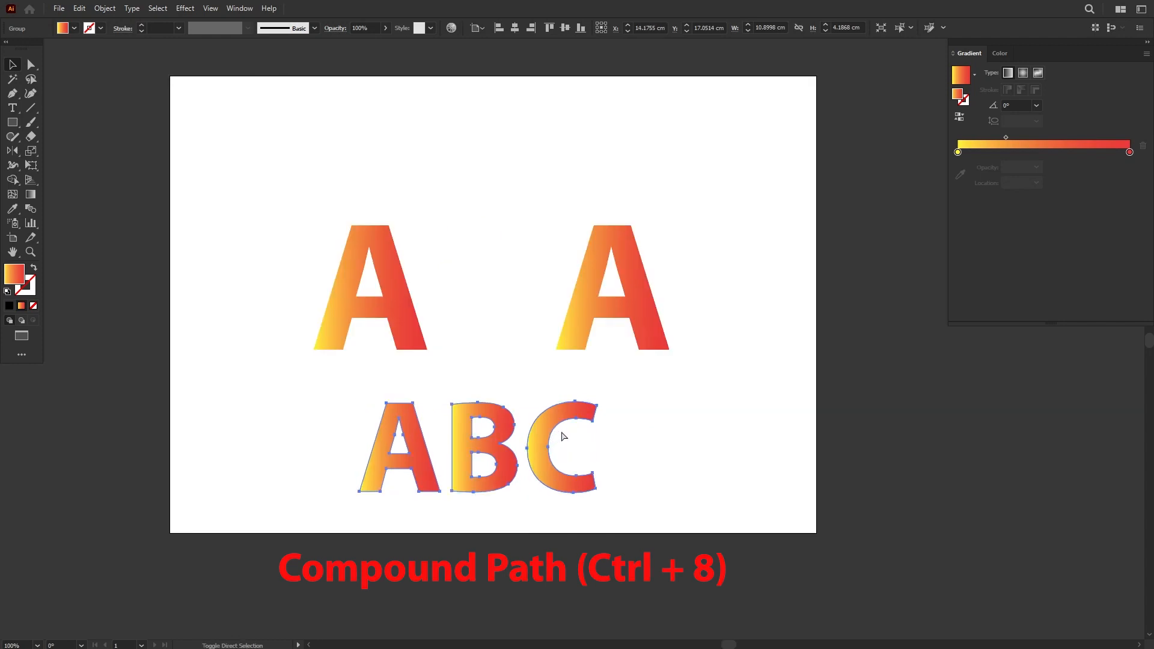
- Merge the ABC outlines into one compound path (Ctrl+8) and check the shared gradient
{"action": "key", "text": "ctrl+8"}
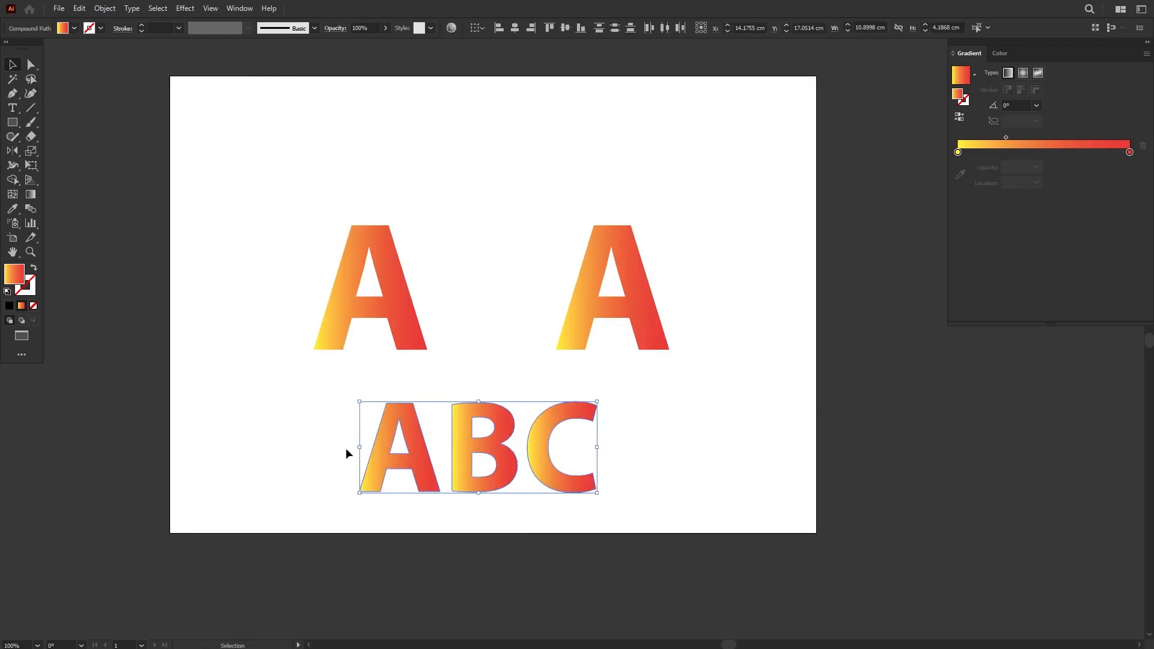
{"action": "left_click", "coordinate": [104, 7]}
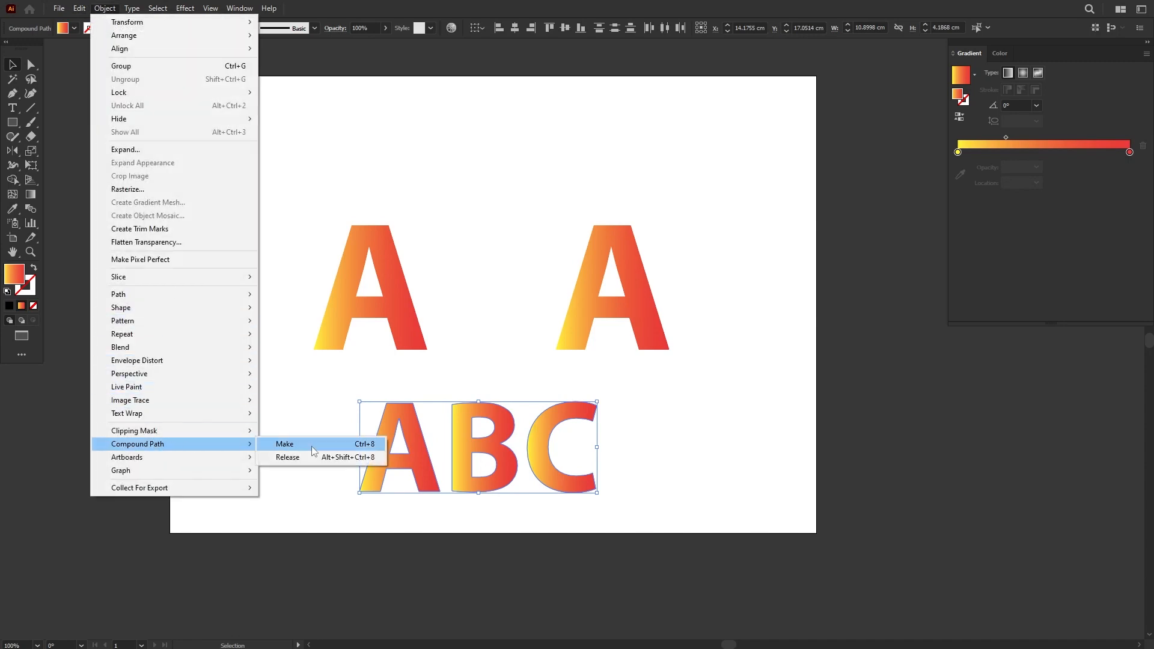
{"action": "left_click", "coordinate": [285, 443]}
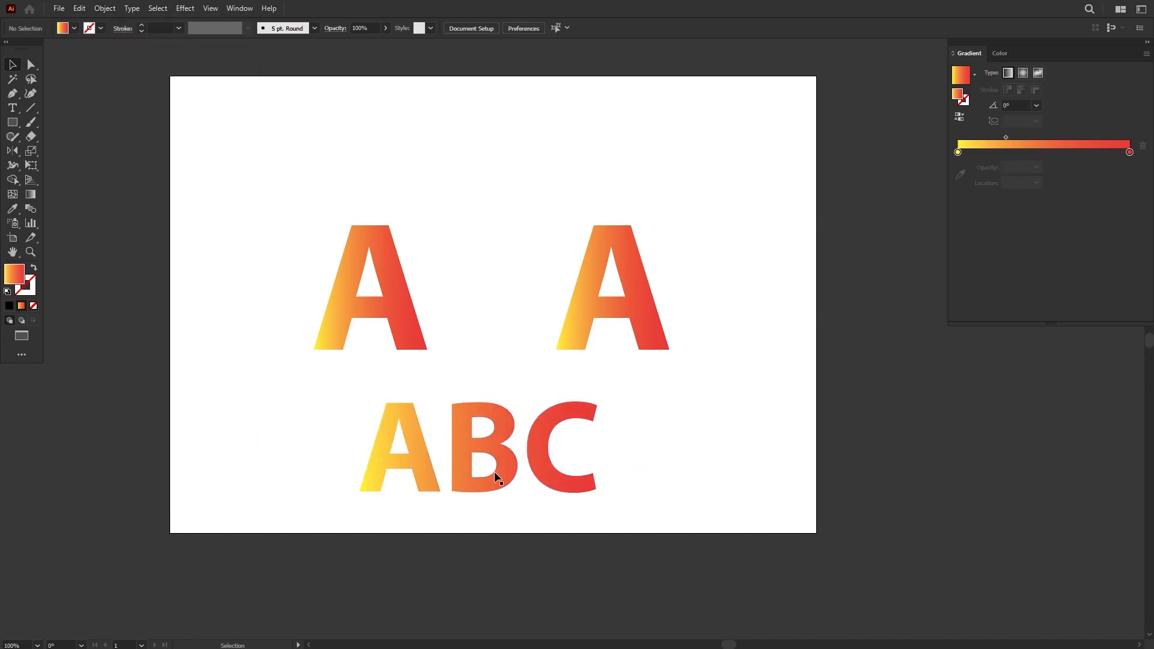
{"action": "left_click", "coordinate": [479, 449]}
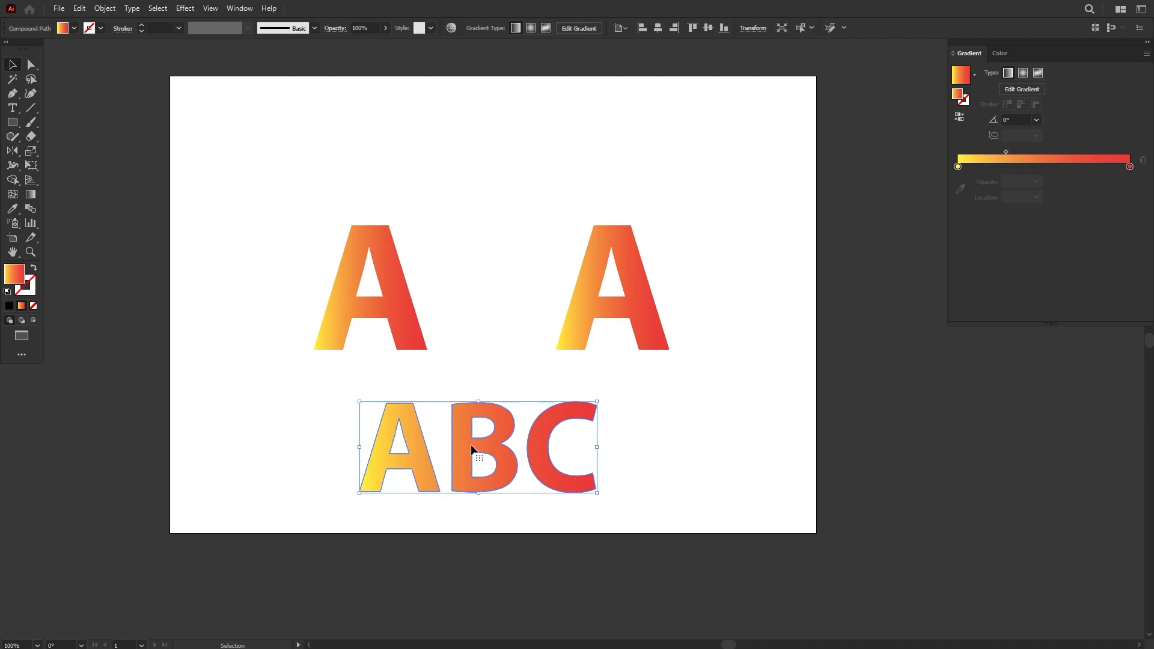